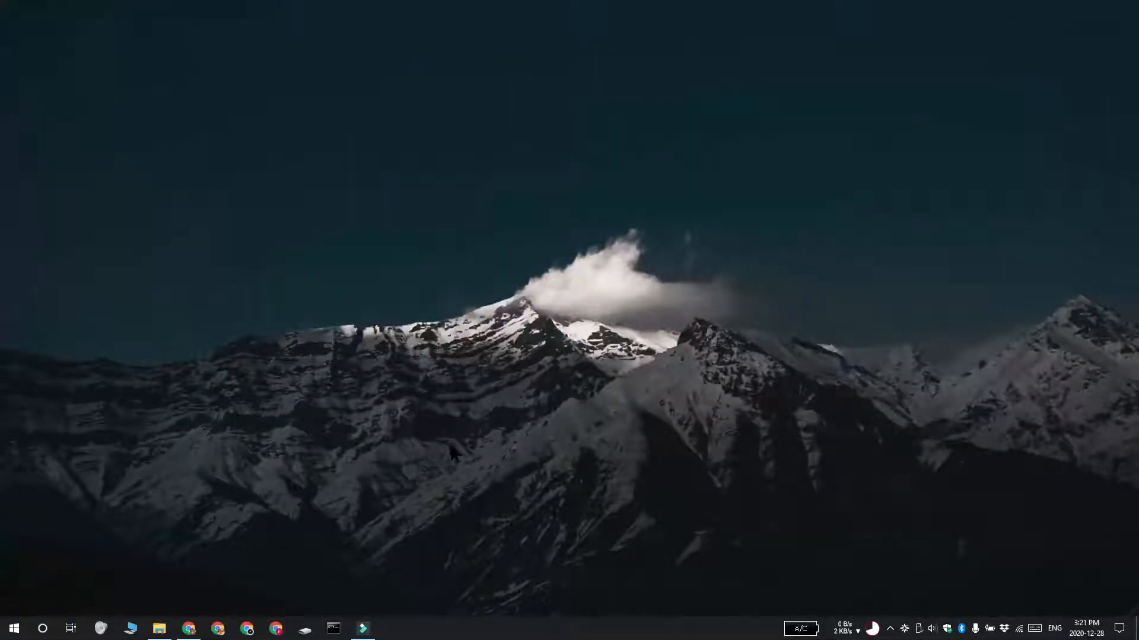
mouse_move(456, 455)
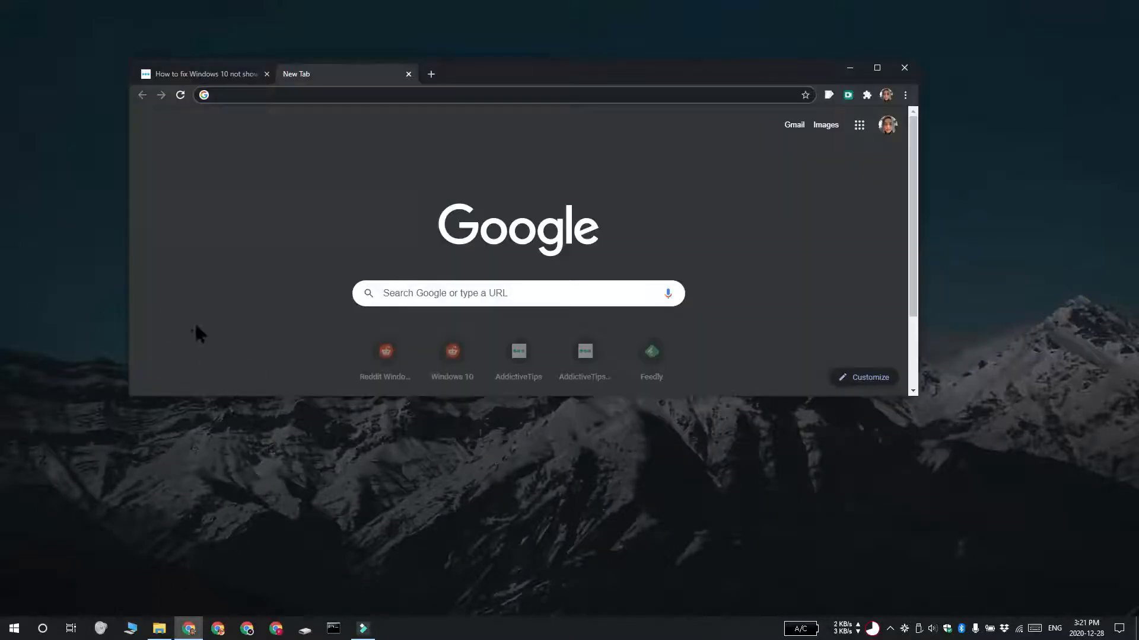
mouse_move(182, 291)
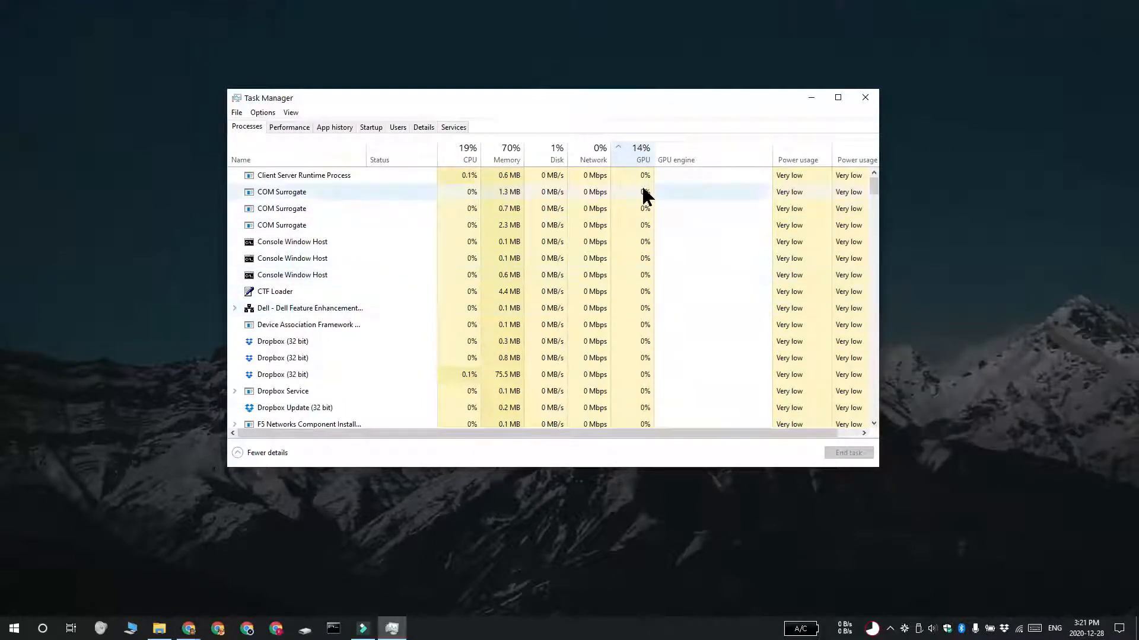
Scroll the process list down to the Google Chrome processes showing 0% GPU.
scroll(down, 3)
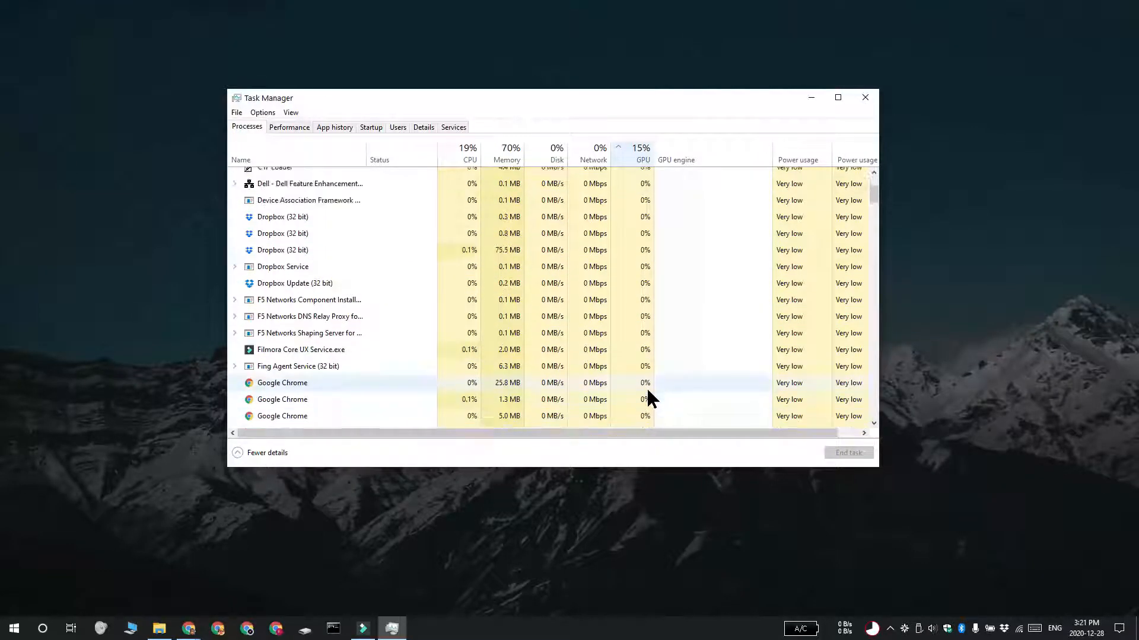
scroll(down, 3)
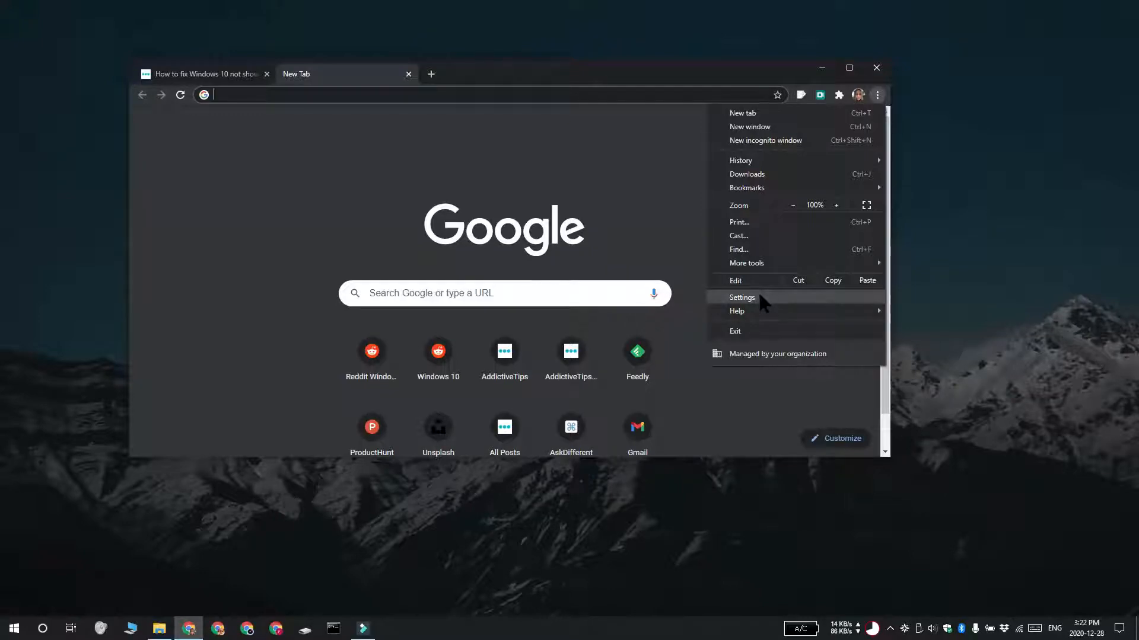
Turn off 'Use hardware acceleration when available' in Chrome's System settings.
click(742, 298)
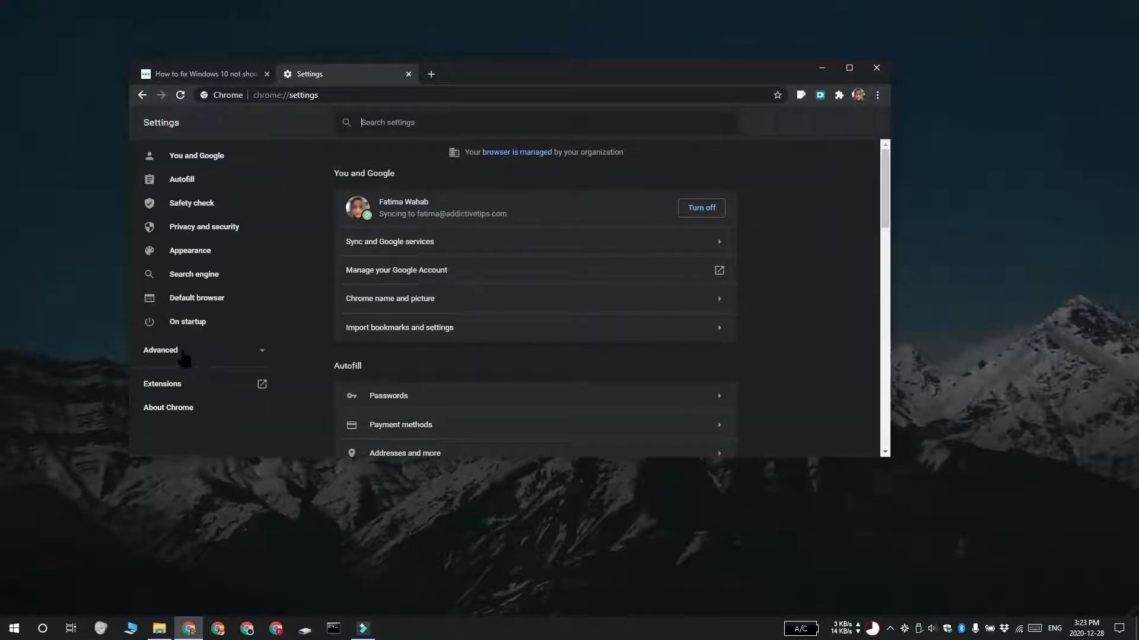
click(160, 350)
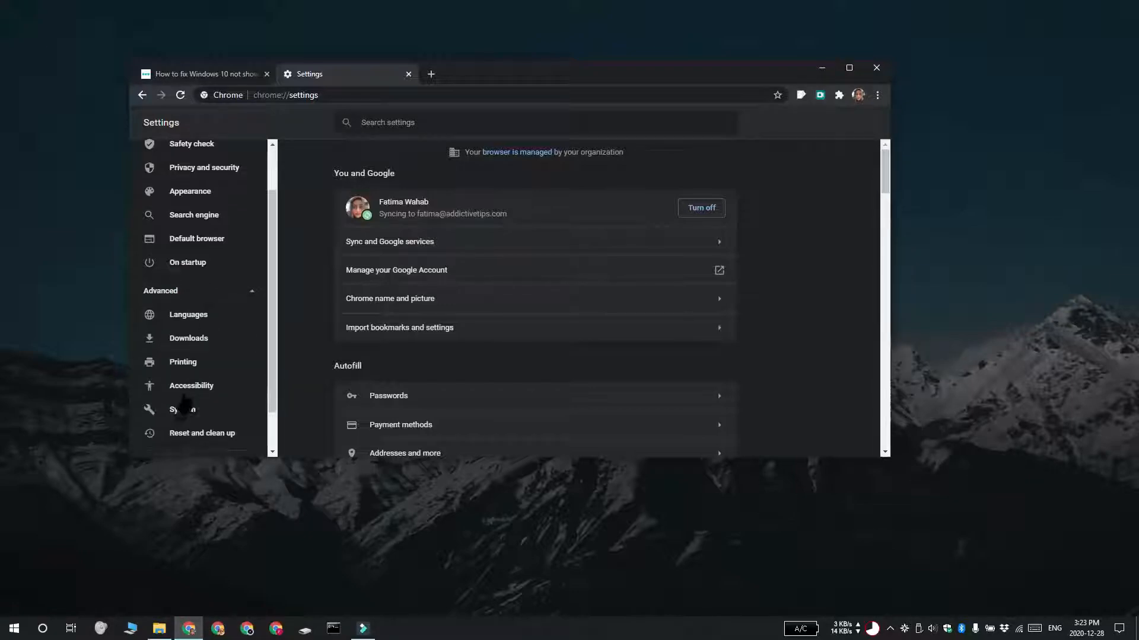
click(182, 409)
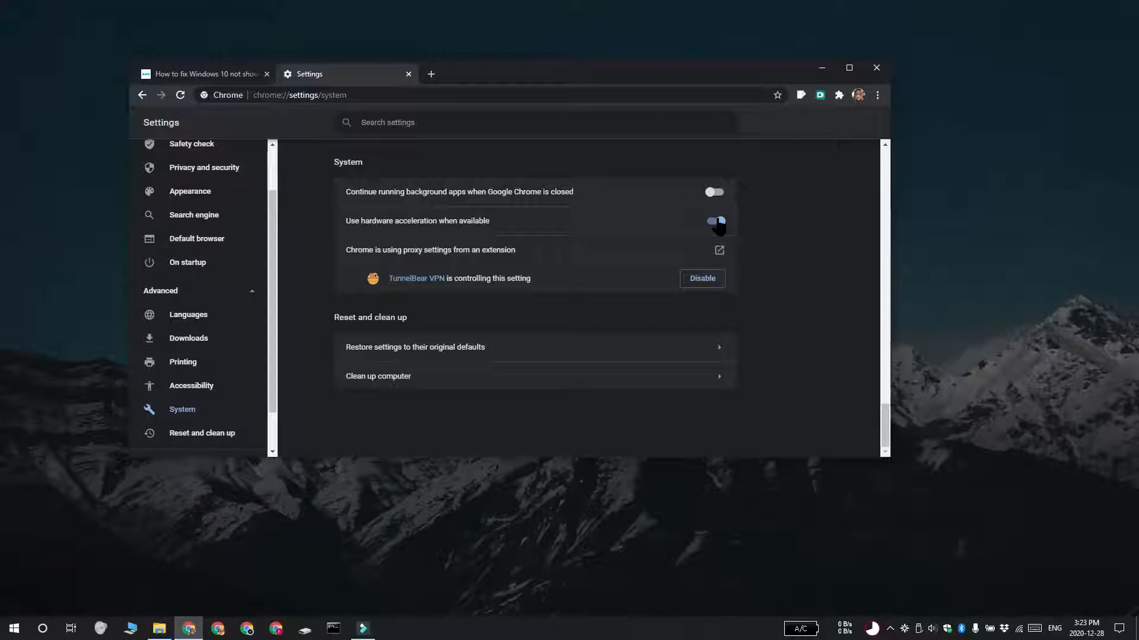
click(715, 221)
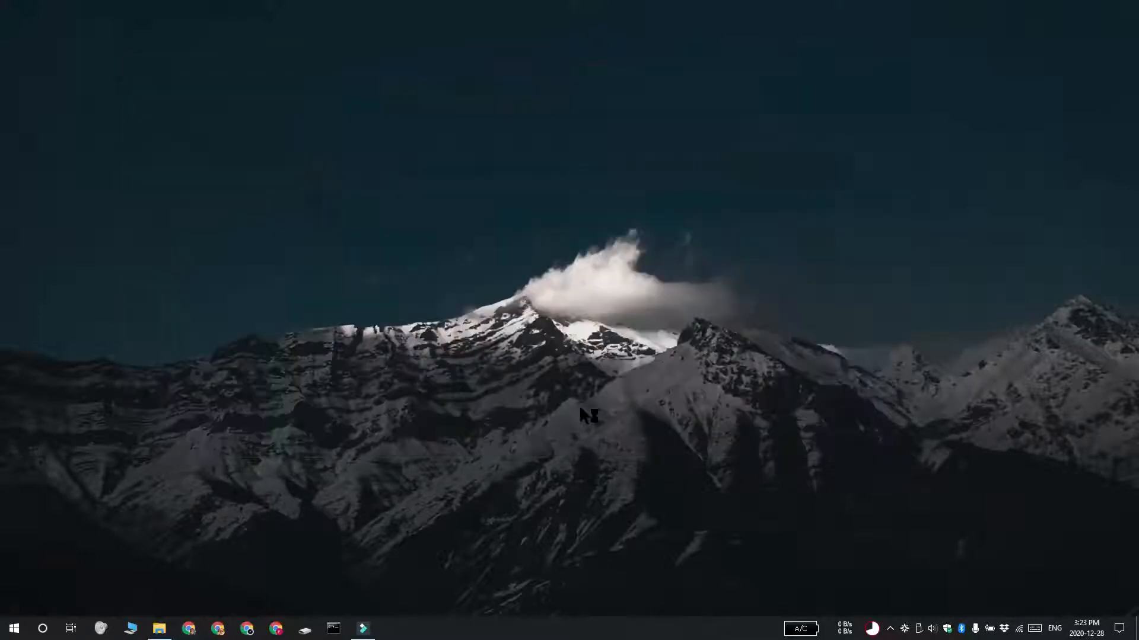
Reach the Graphics settings page from Settings > System > Display.
click(393, 629)
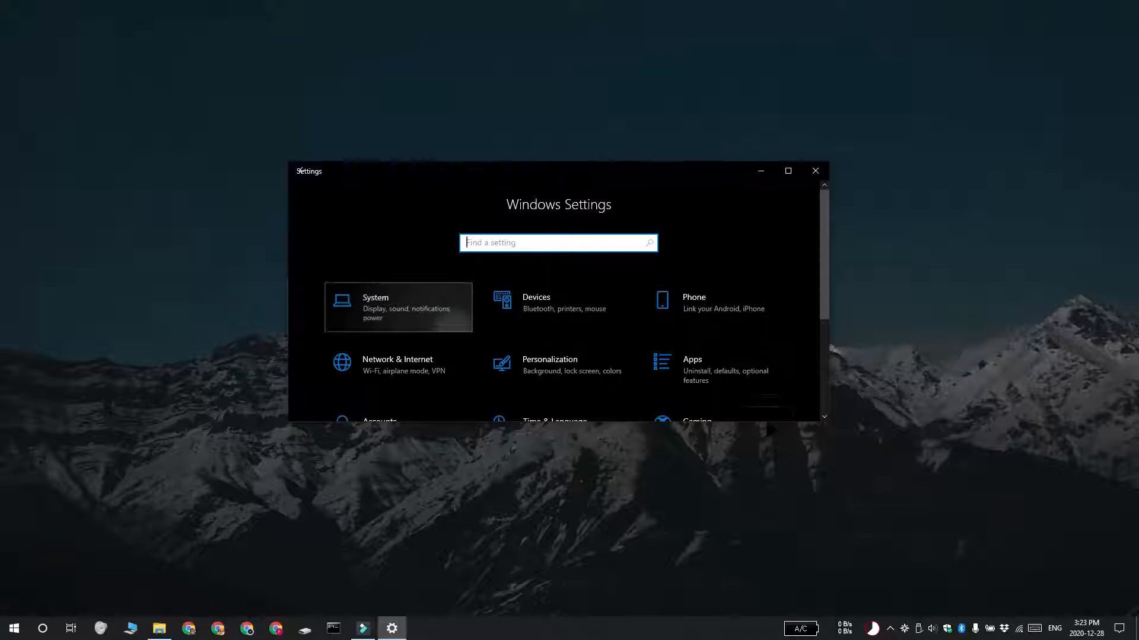
click(399, 306)
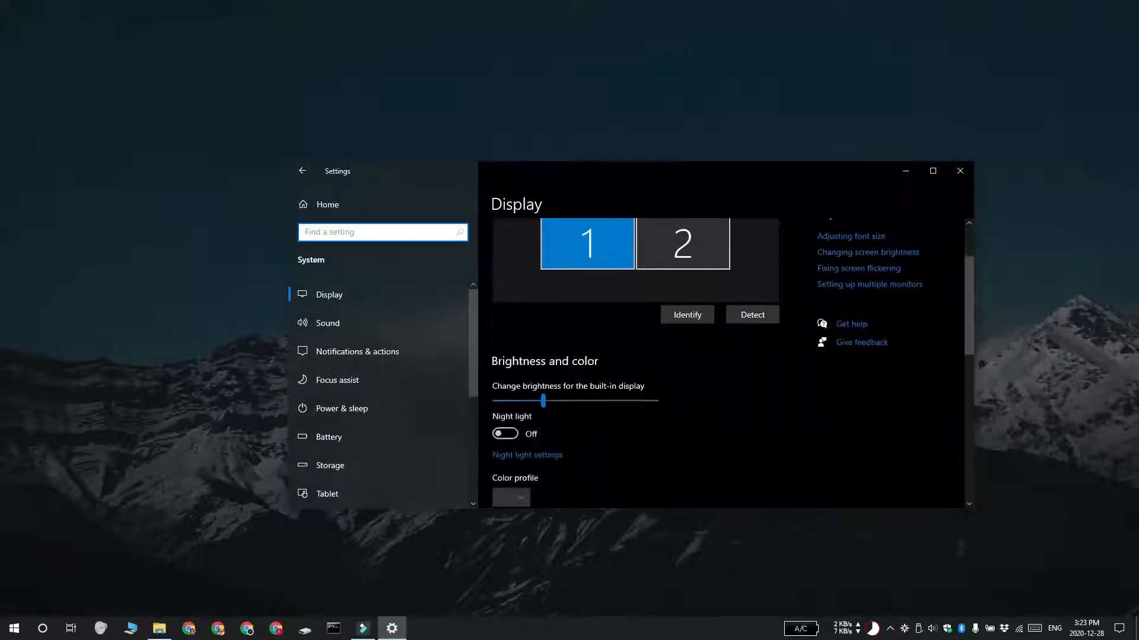
scroll(down, 3)
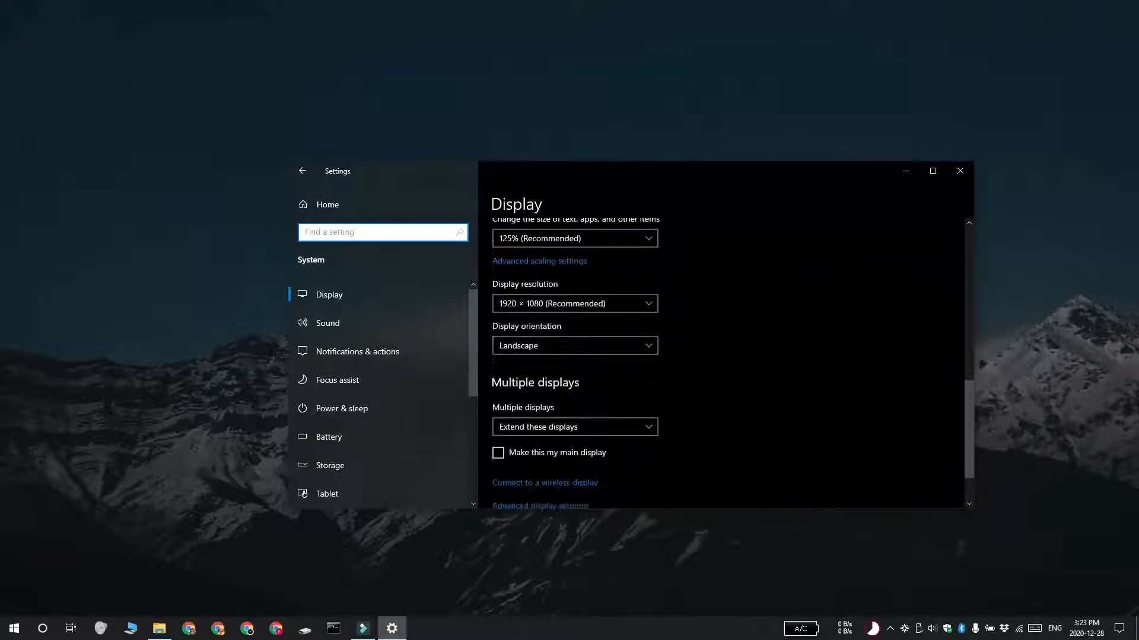
scroll(down, 3)
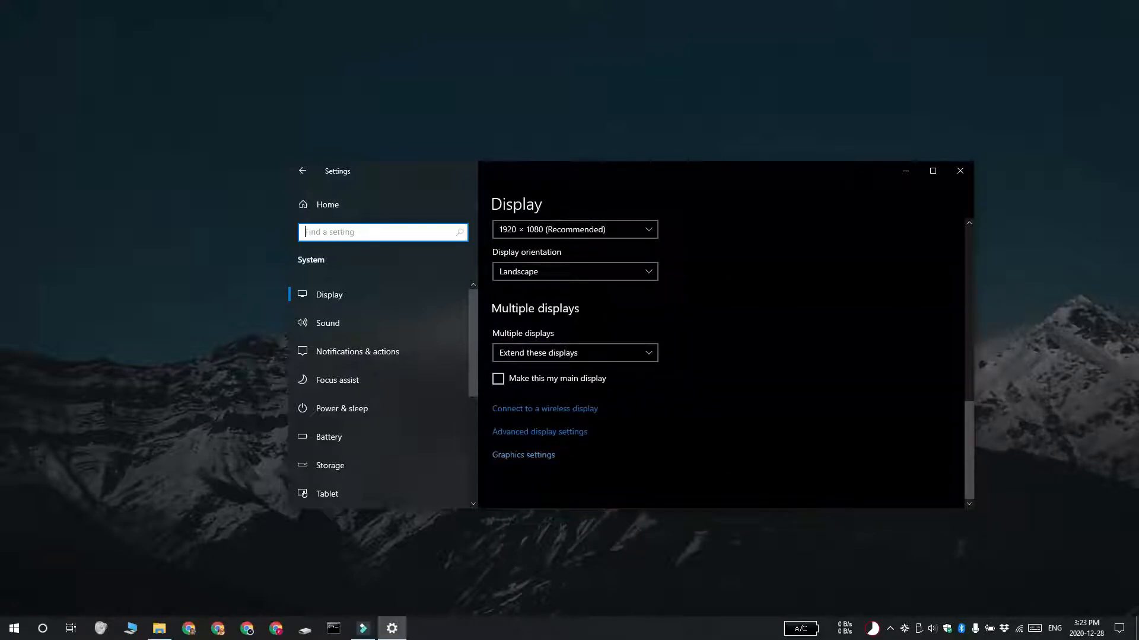
click(523, 454)
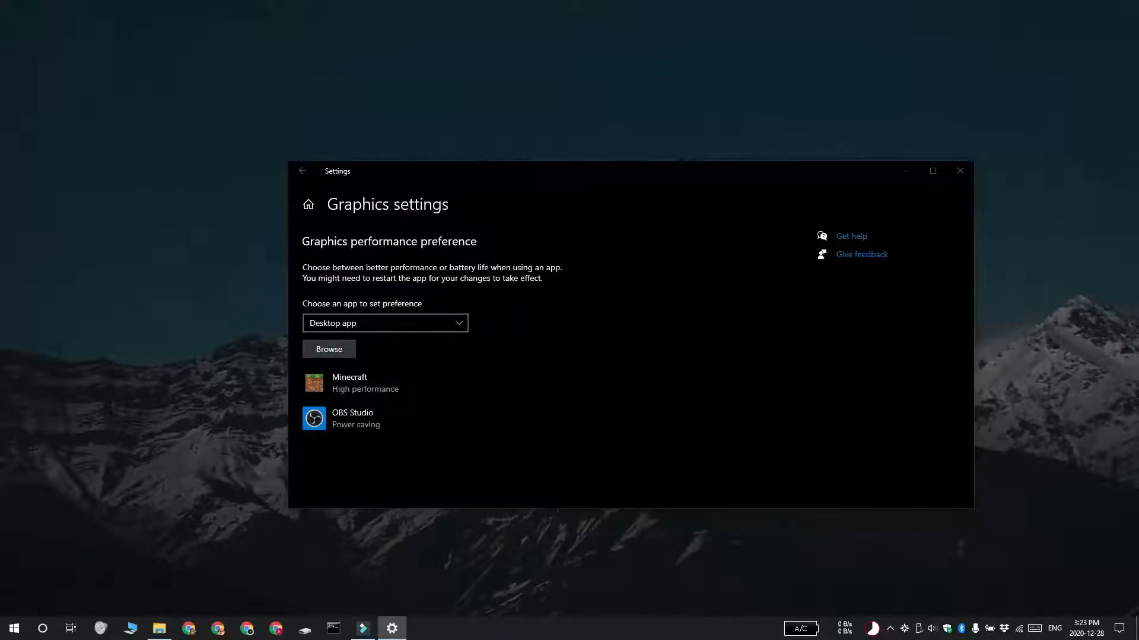
Browse to chrome.exe and add Google Chrome to the graphics preference list.
click(329, 349)
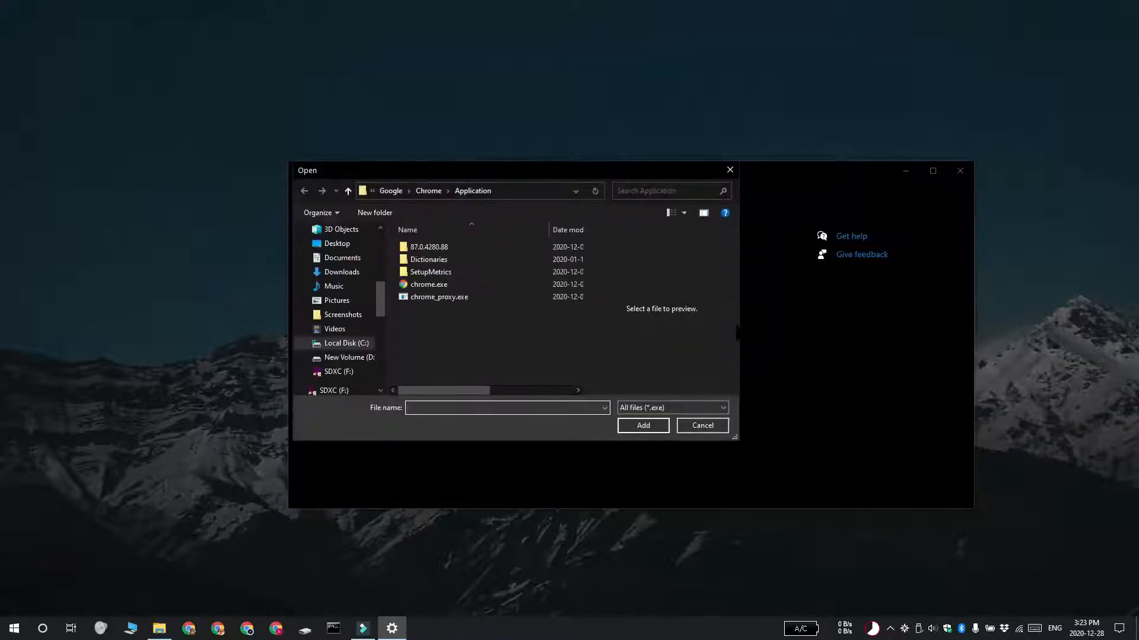
click(428, 283)
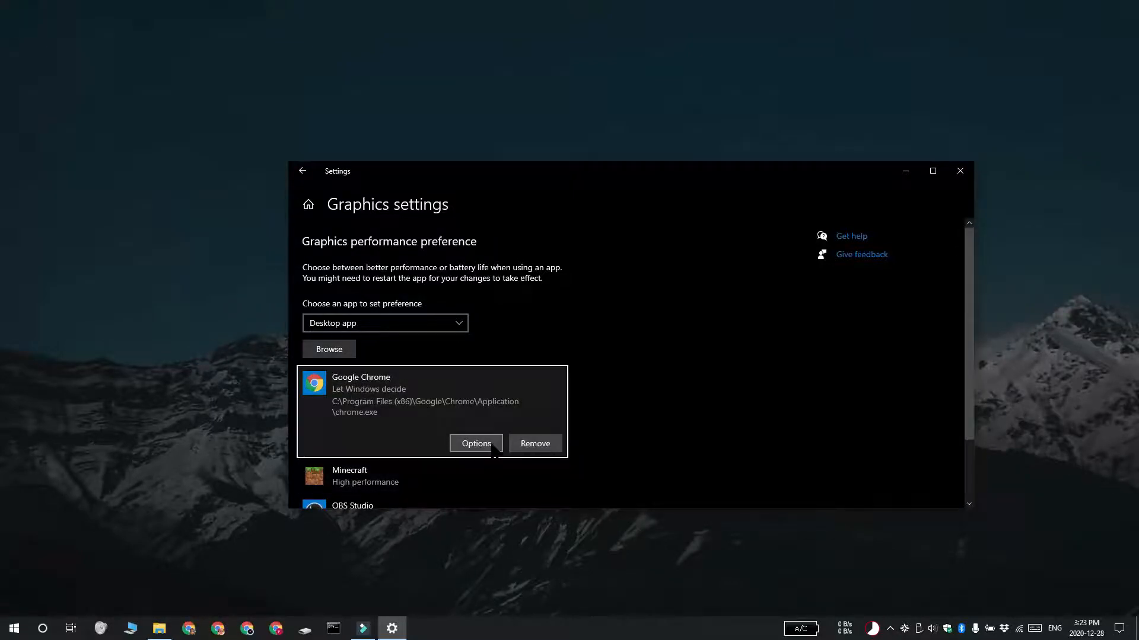
Choose Power saving as Google Chrome's graphics preference and save it.
click(475, 443)
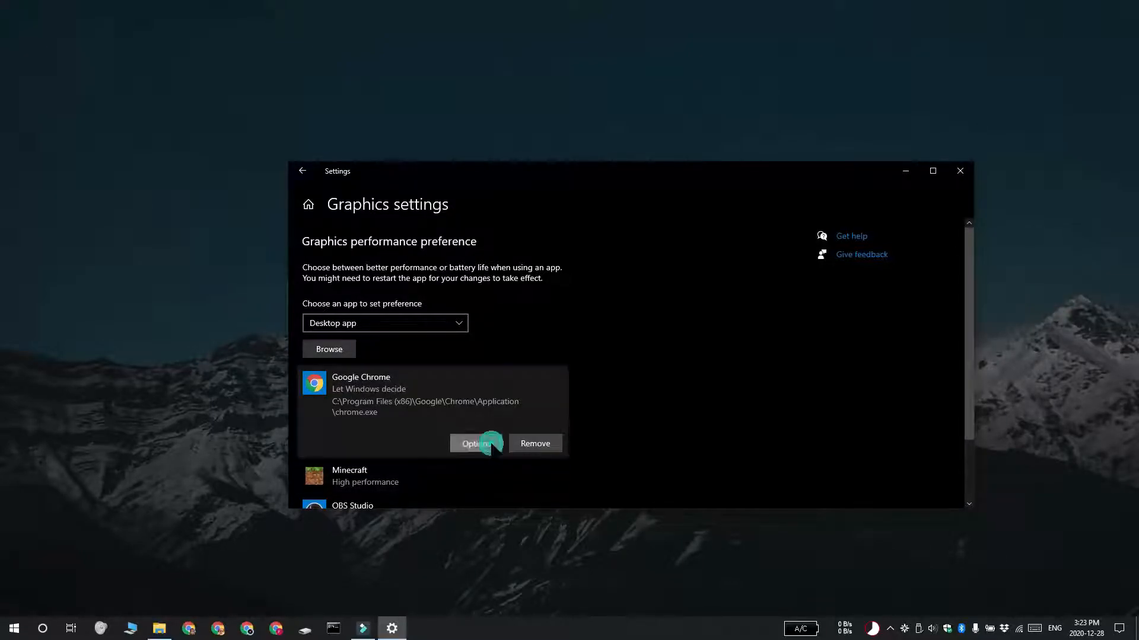
click(475, 444)
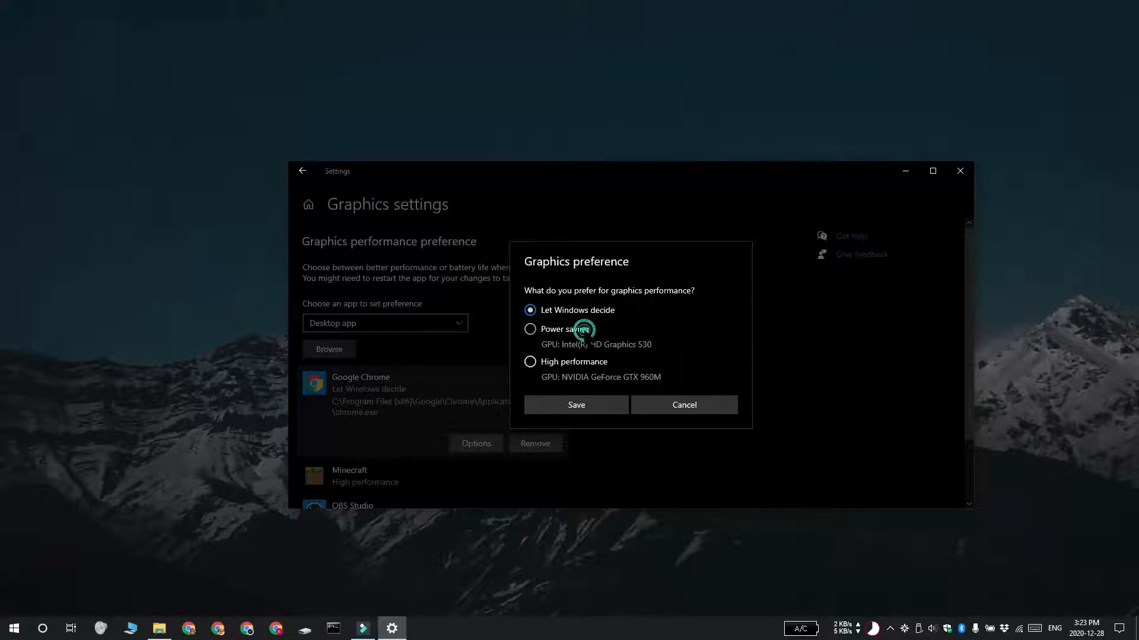
click(531, 328)
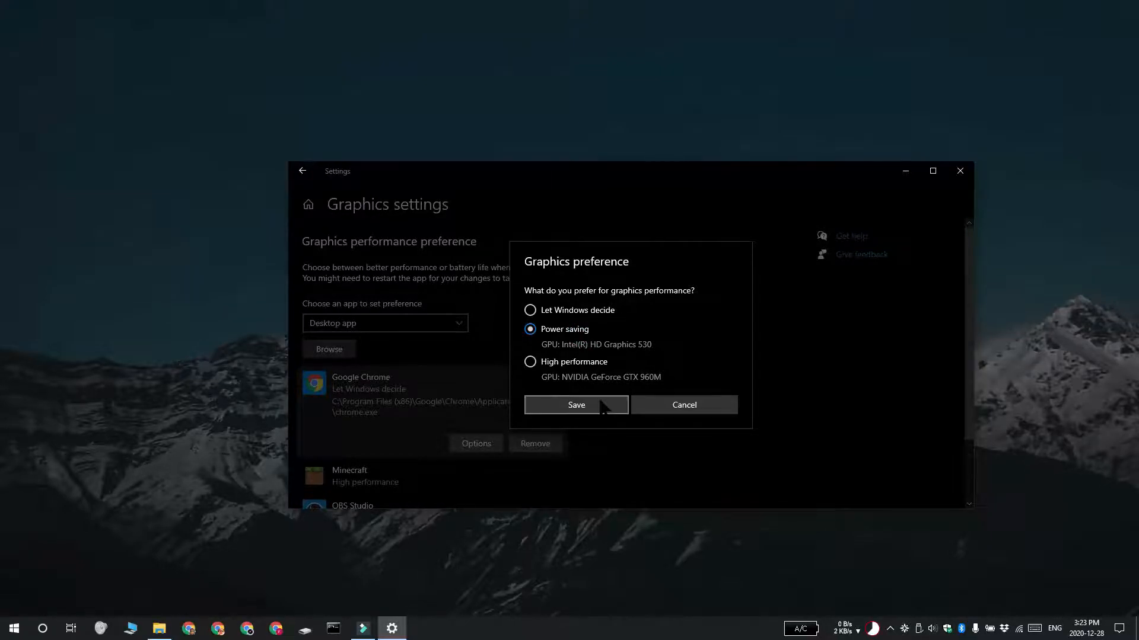
click(576, 405)
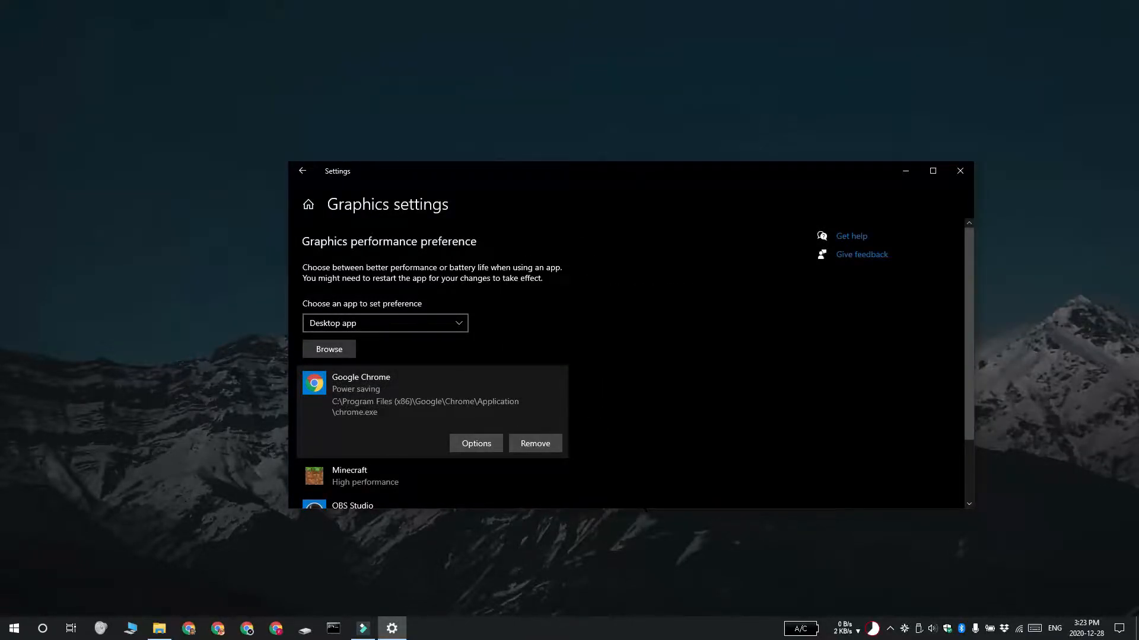